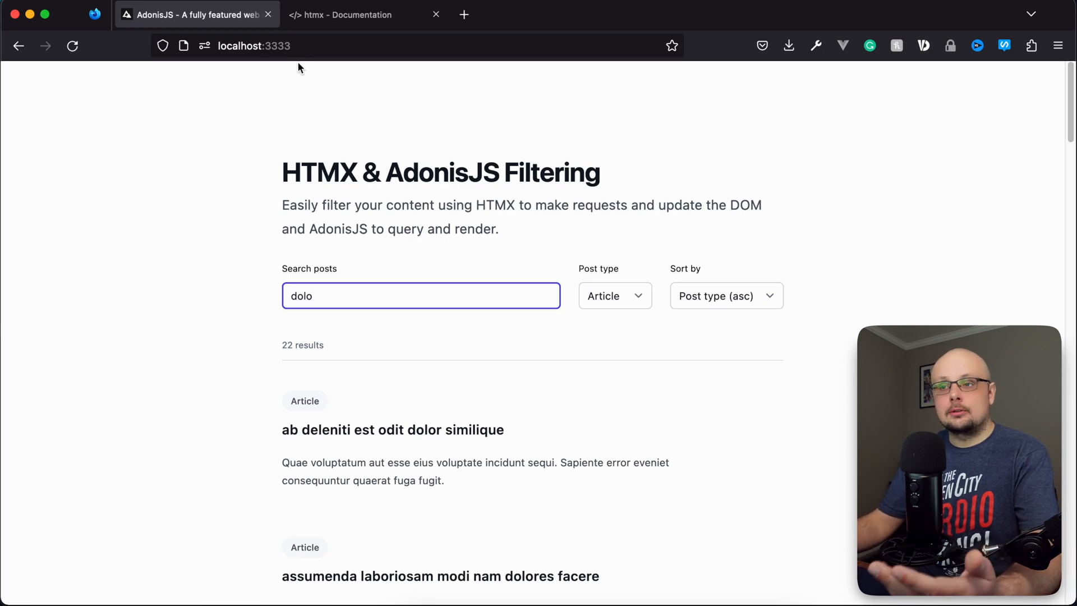
{"action": "mouse_move", "coordinate": [341, 299]}
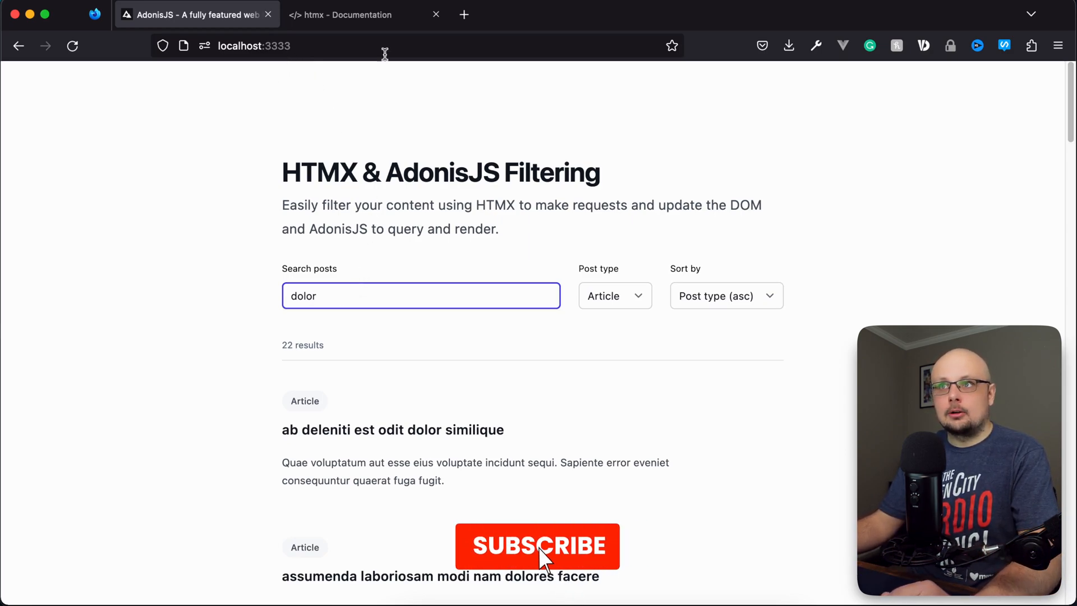
- Search the posts for 'dolor' while the address still shows no filter values
{"action": "left_click", "coordinate": [538, 546]}
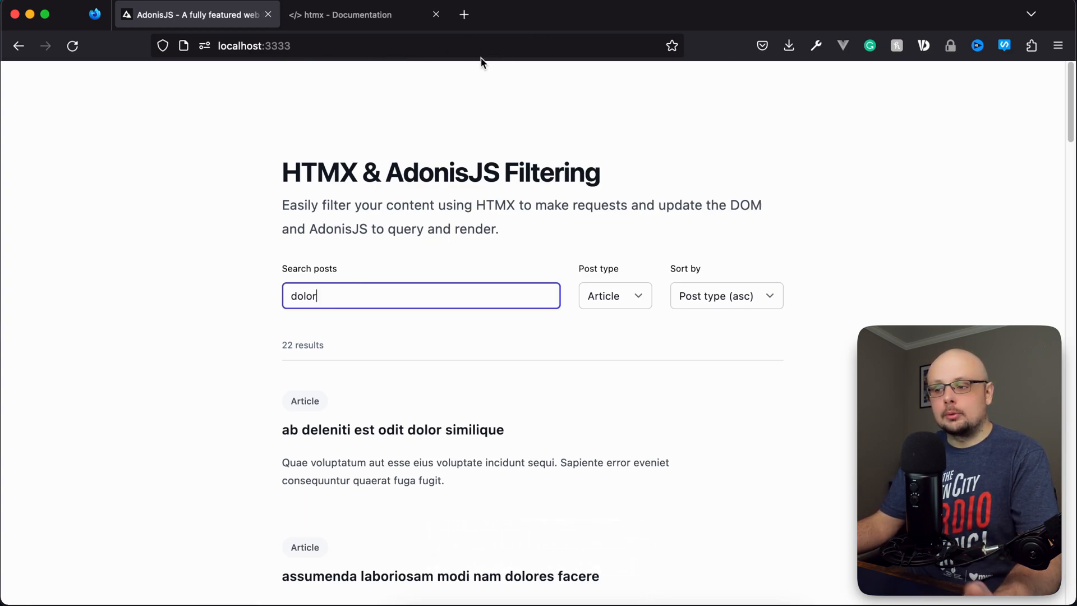
{"action": "mouse_move", "coordinate": [512, 429]}
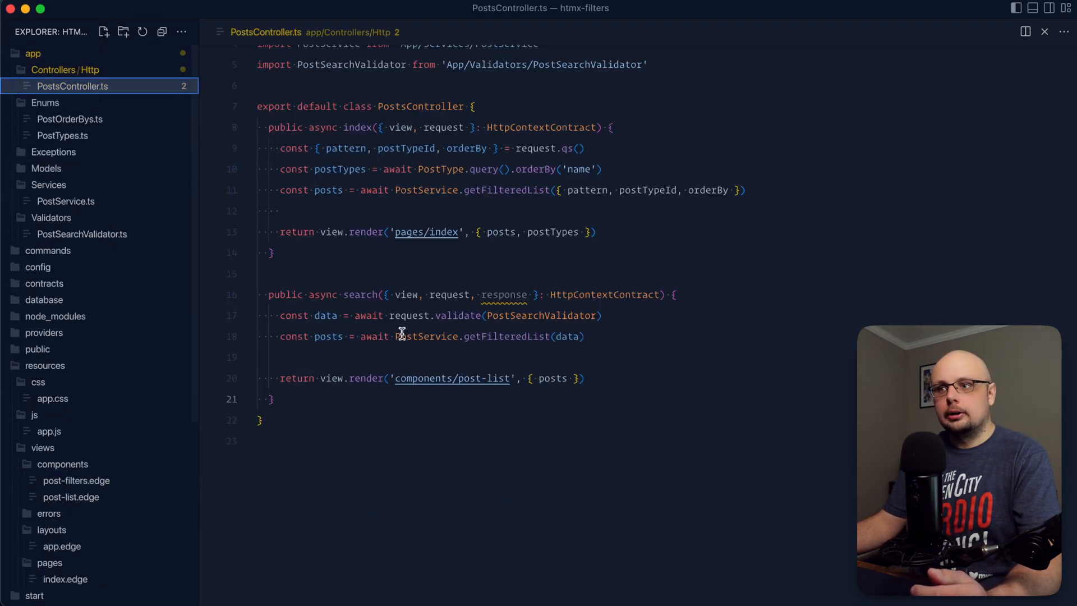
- Build newPath with Route.makeUrl('posts.index', {}, { qs: data }) in the search action
{"action": "double_click", "coordinate": [503, 294]}
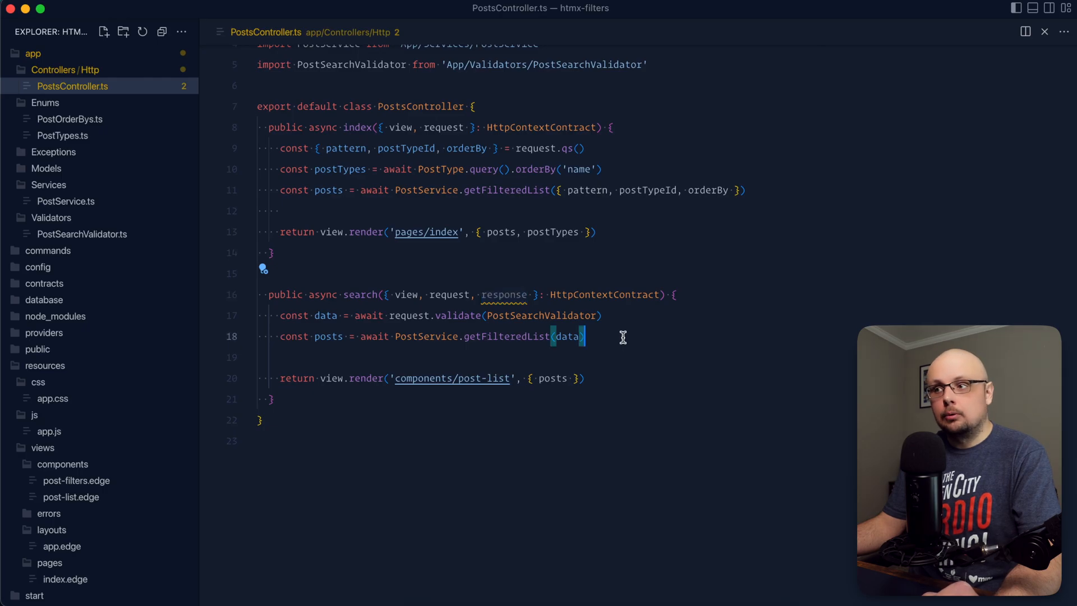
{"action": "type", "text": "const newPath ="}
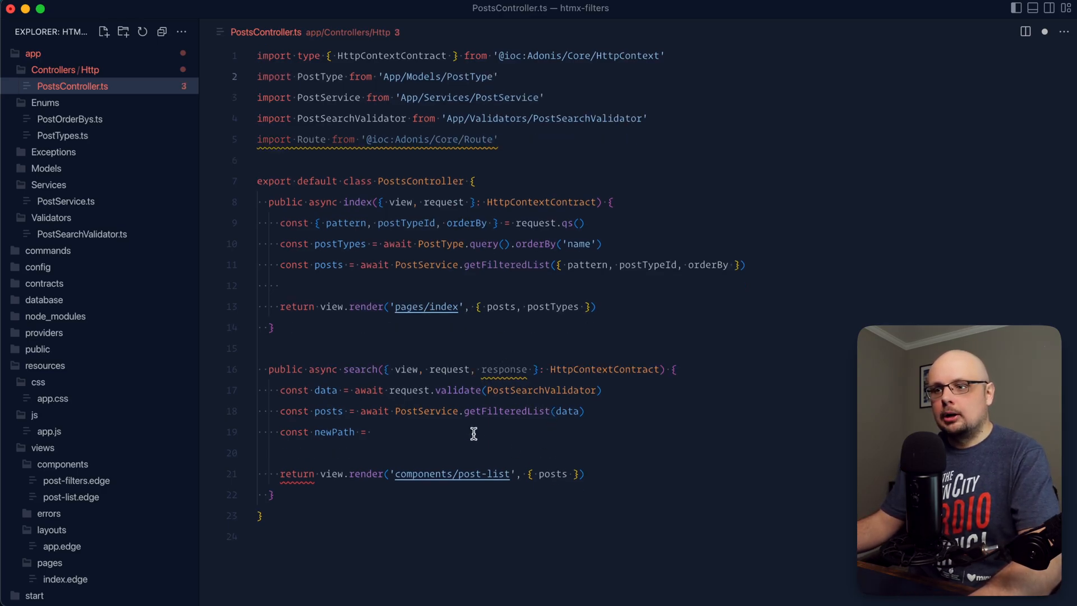
{"action": "type", "text": "Route.makeurl('posts.inde"}
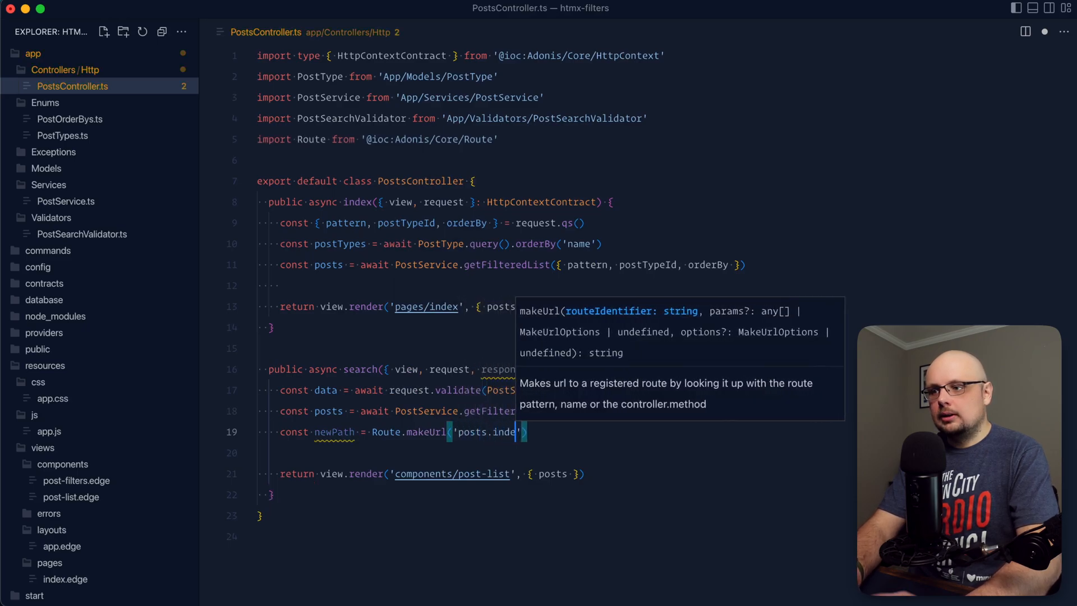
{"action": "type", "text": "', {},"}
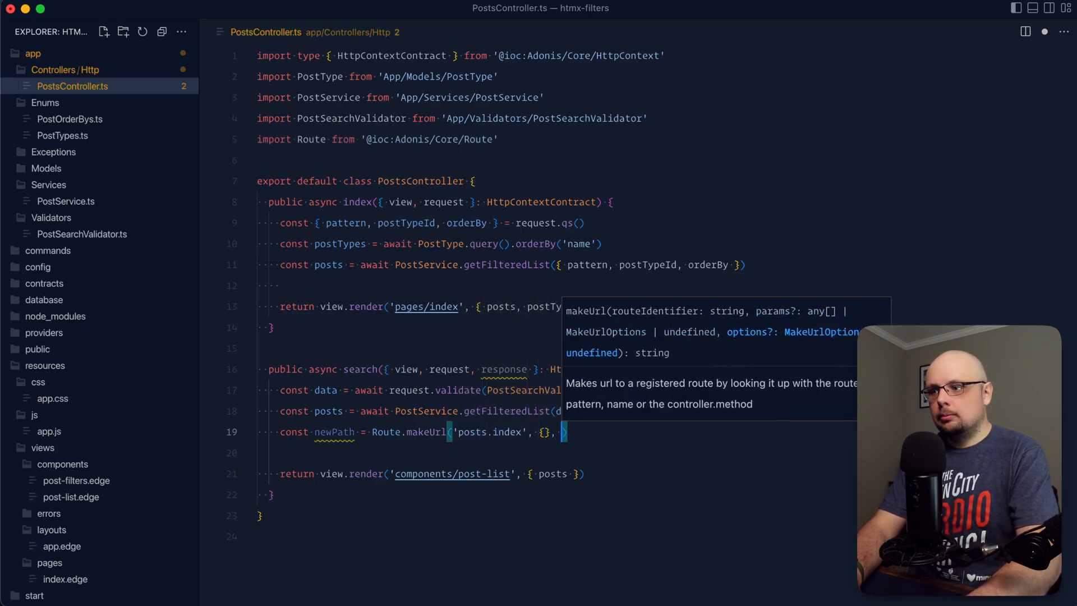
{"action": "type", "text": "qs: data }"}
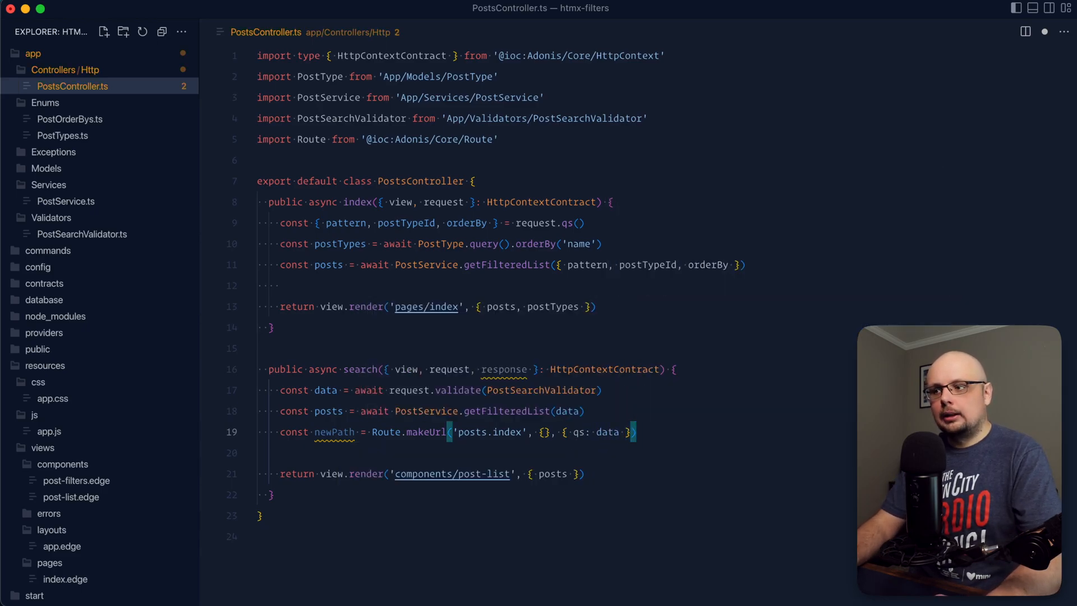
- Return newPath in an 'HX-Push-Url' response header
{"action": "type", "text": "response.header(''"}
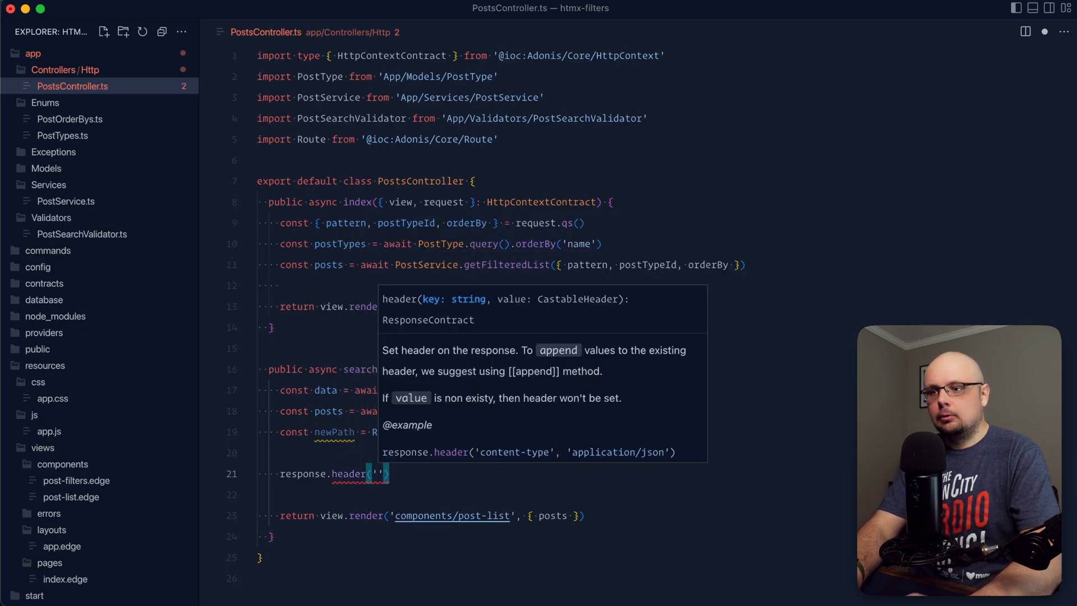
{"action": "type", "text": "'HX-Push-Url',"}
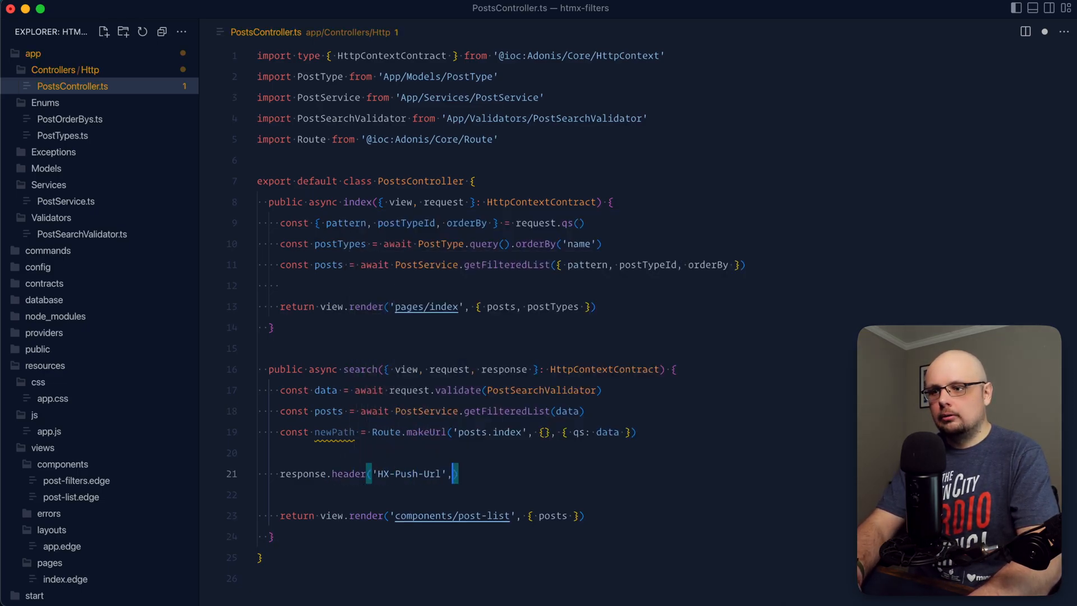
{"action": "type", "text": "newPath"}
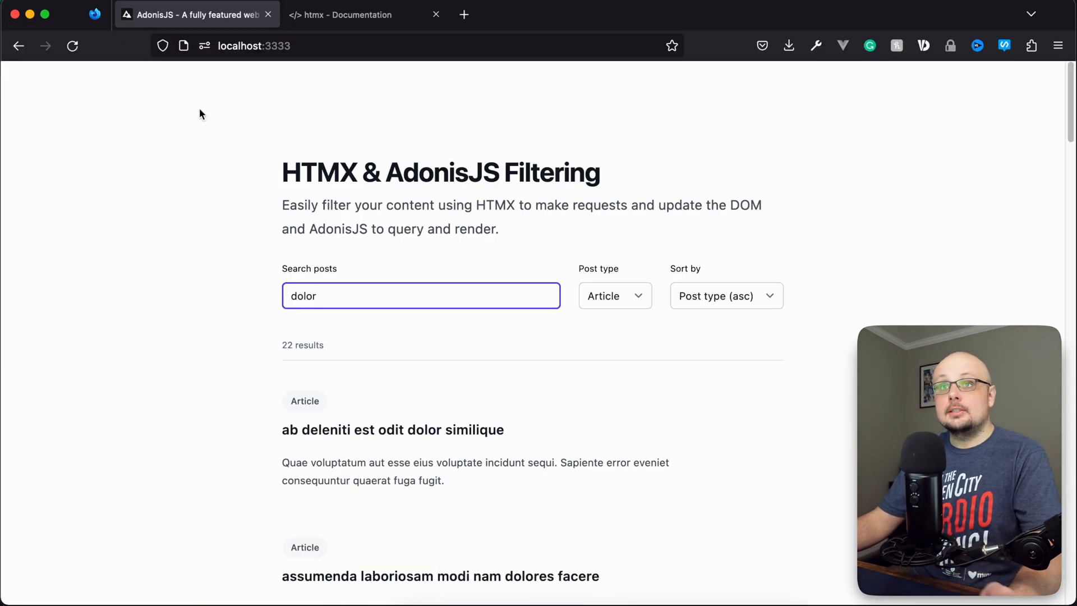
- Trim the search term and sort by Title (asc), watching the URL query update
{"action": "key", "text": "Backspace"}
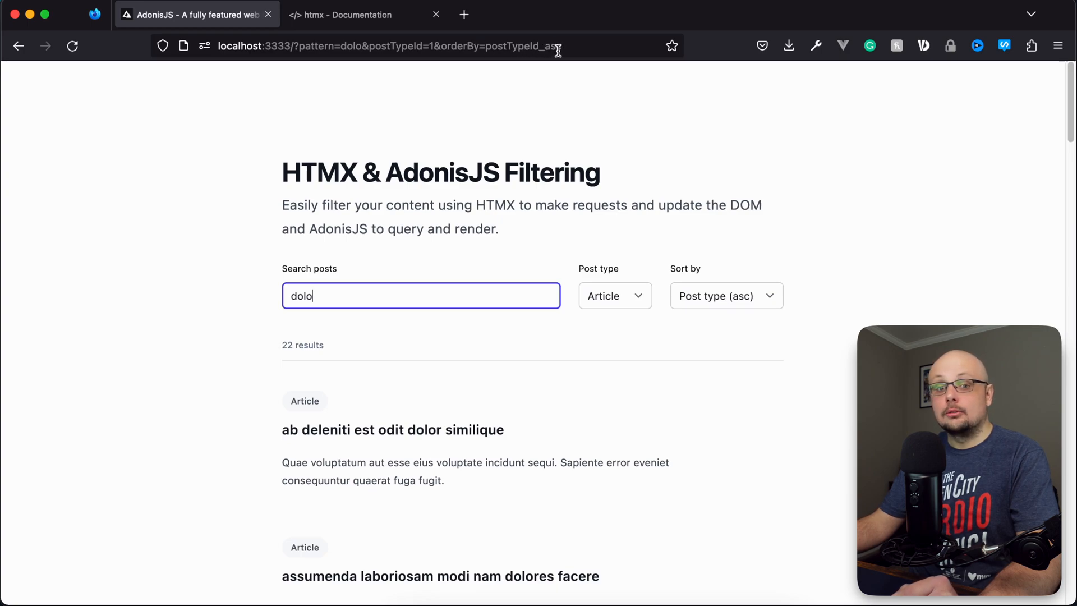
{"action": "left_click", "coordinate": [613, 295]}
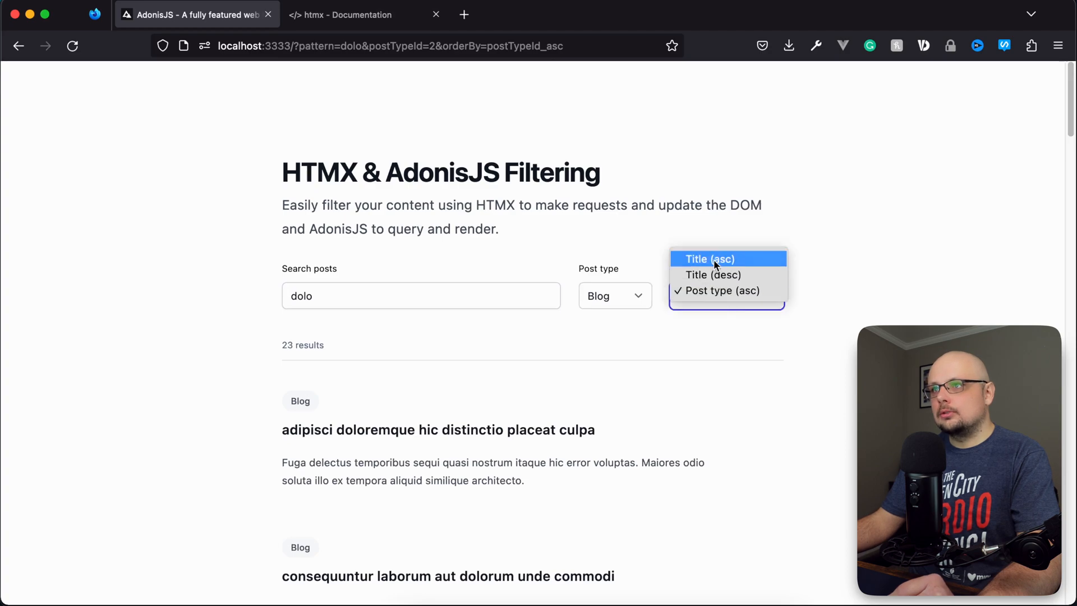
{"action": "left_click", "coordinate": [707, 259]}
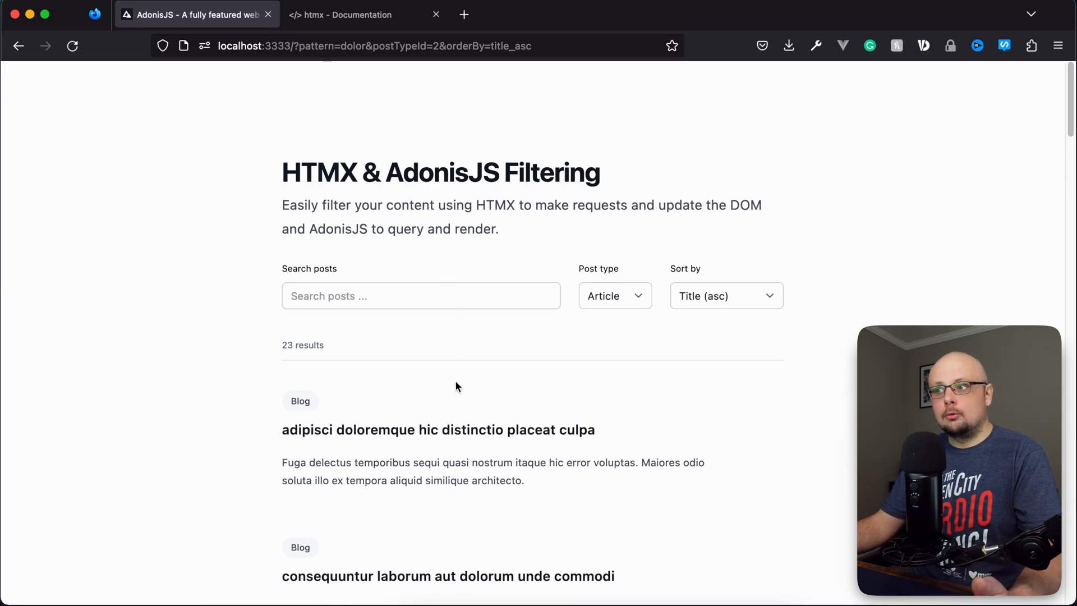
{"action": "mouse_move", "coordinate": [597, 319]}
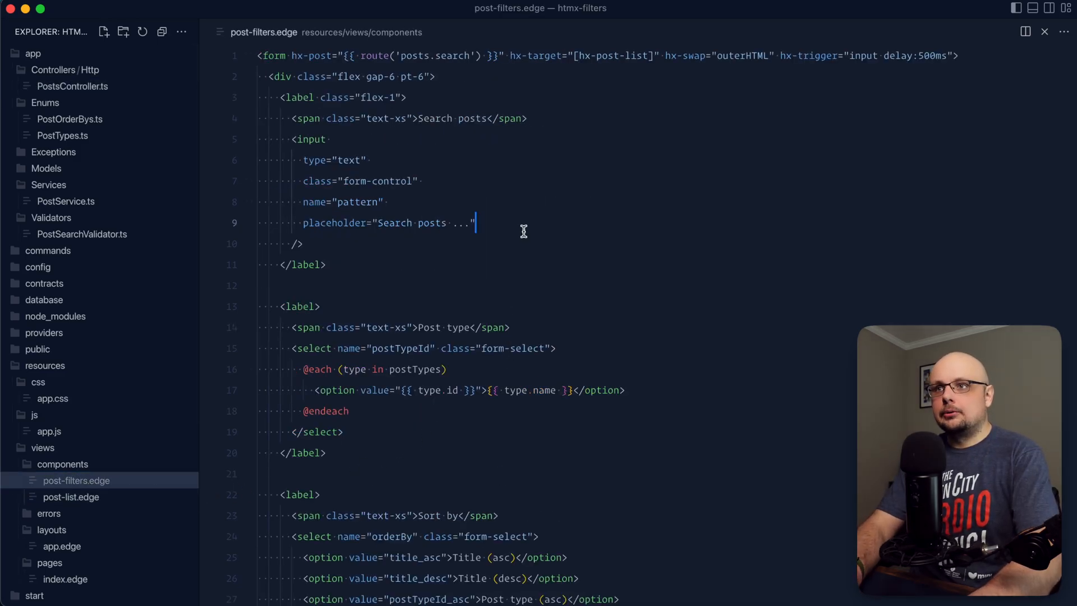
- Set qs from request.qs() and give the search input value="{{ qs.pattern || '' }}"
{"action": "type", "text": "value=\"\""}
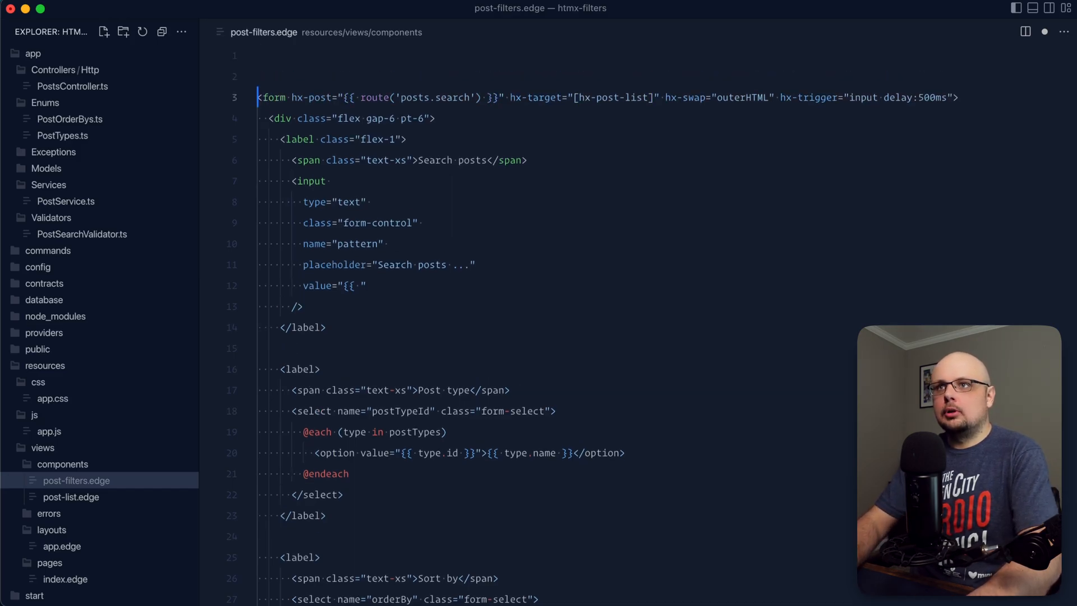
{"action": "type", "text": "@st"}
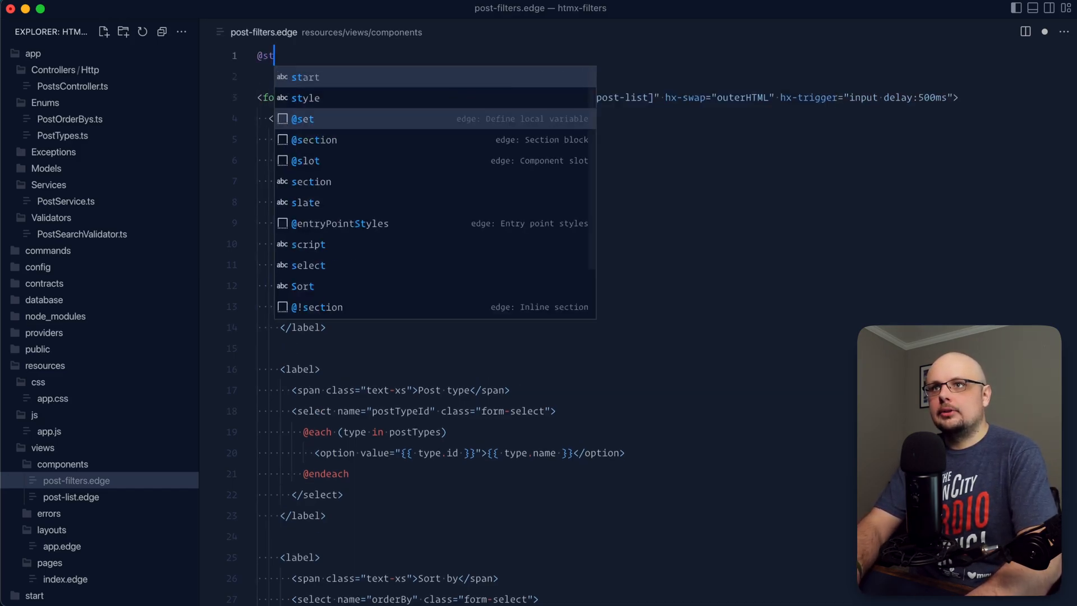
{"action": "type", "text": "('qs', request.qs("}
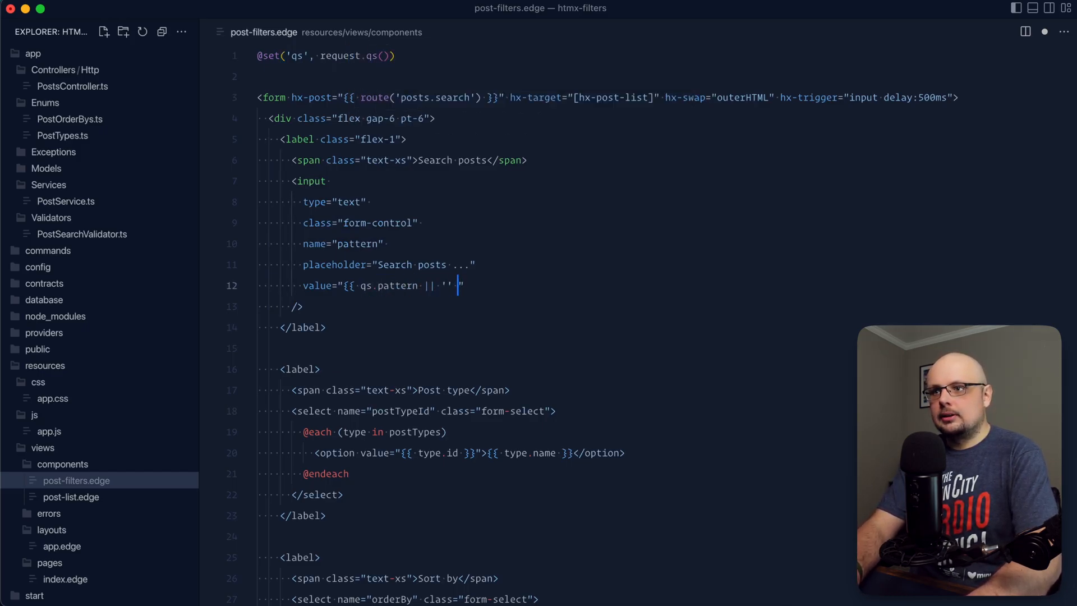
{"action": "type", "text": "}}"}
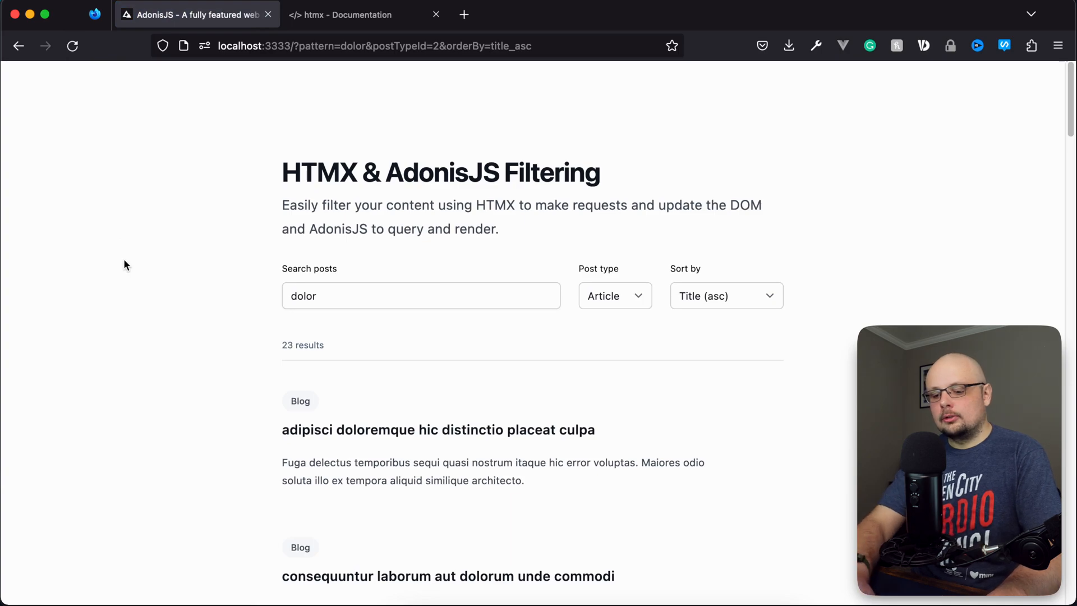
{"action": "mouse_move", "coordinate": [132, 272]}
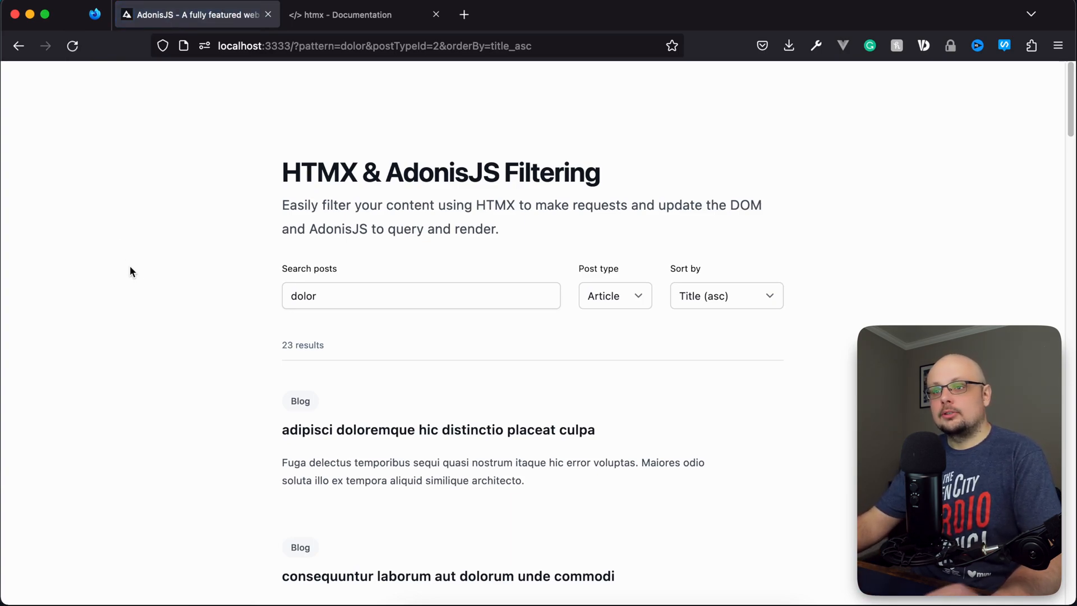
{"action": "mouse_move", "coordinate": [209, 313]}
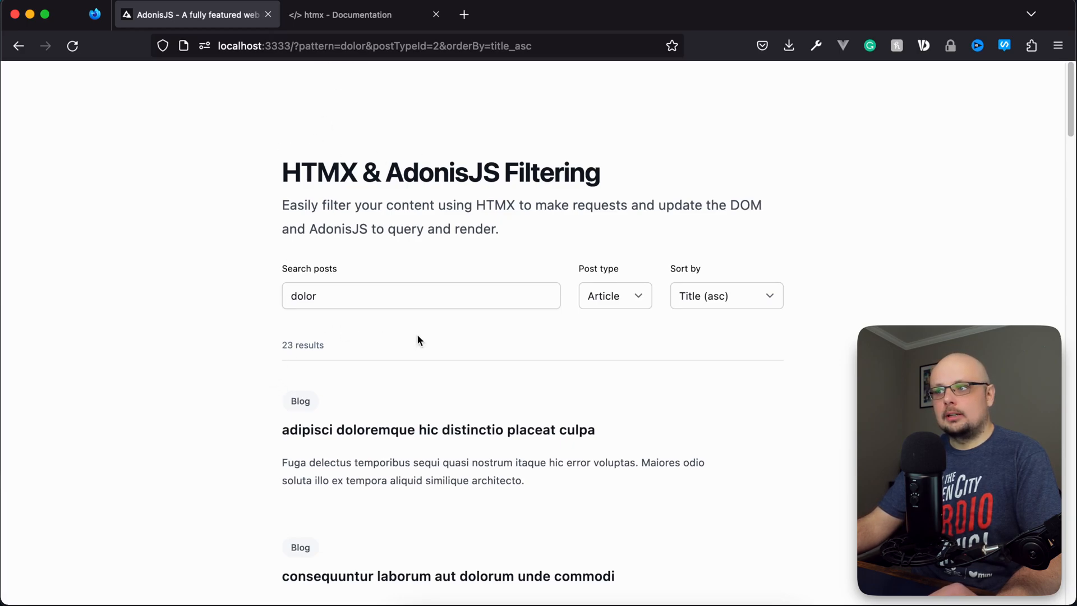
{"action": "mouse_move", "coordinate": [677, 380]}
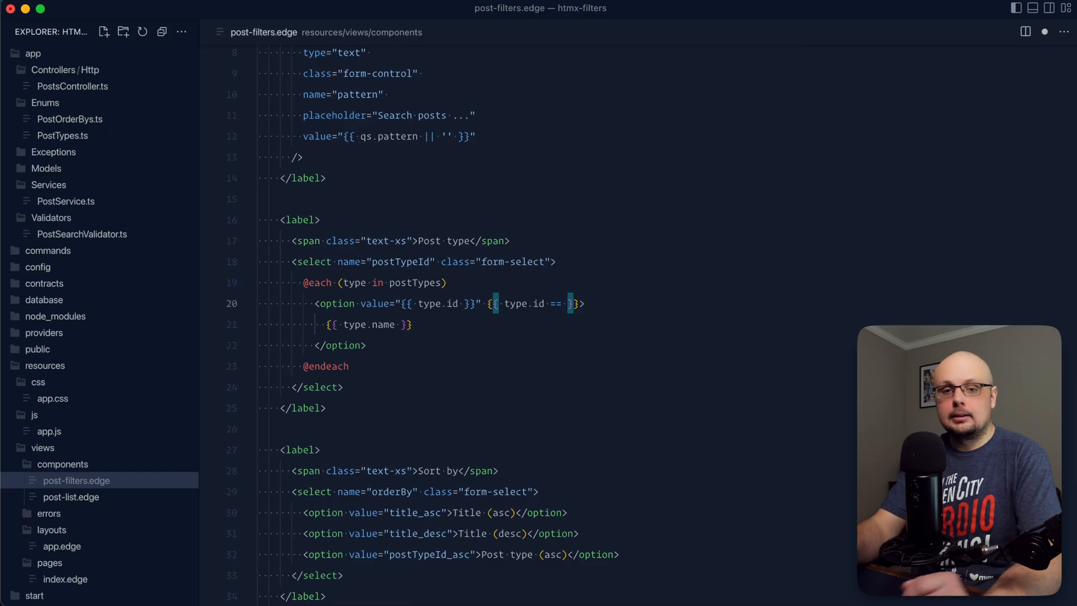
- Add {{ type.id == qs.postTypeId && 'selected' }} to the post type option tag
{"action": "type", "text": "qs"}
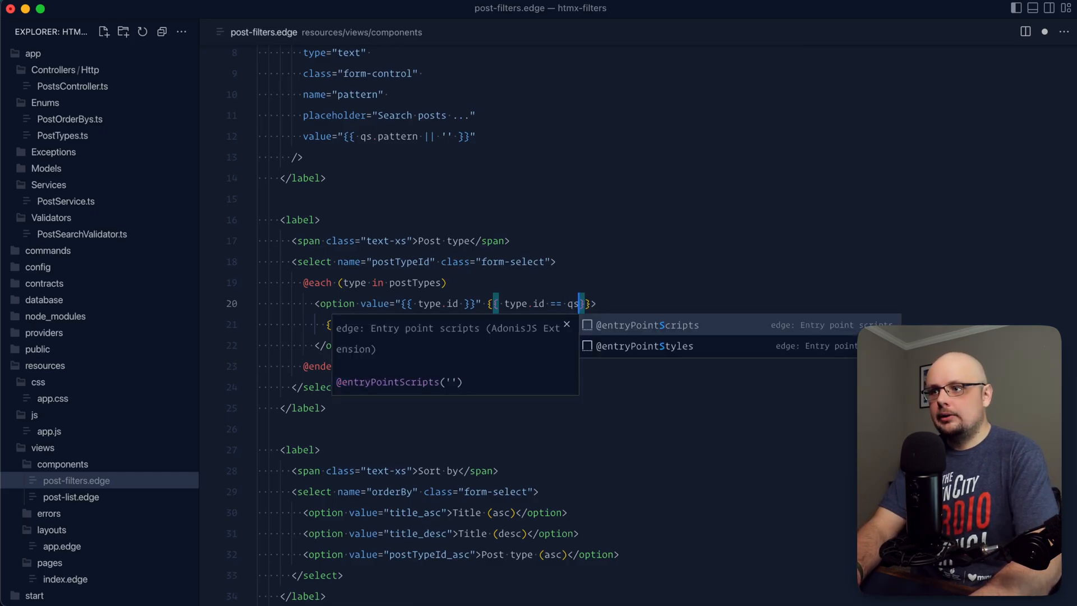
{"action": "type", "text": "postTypeId &&"}
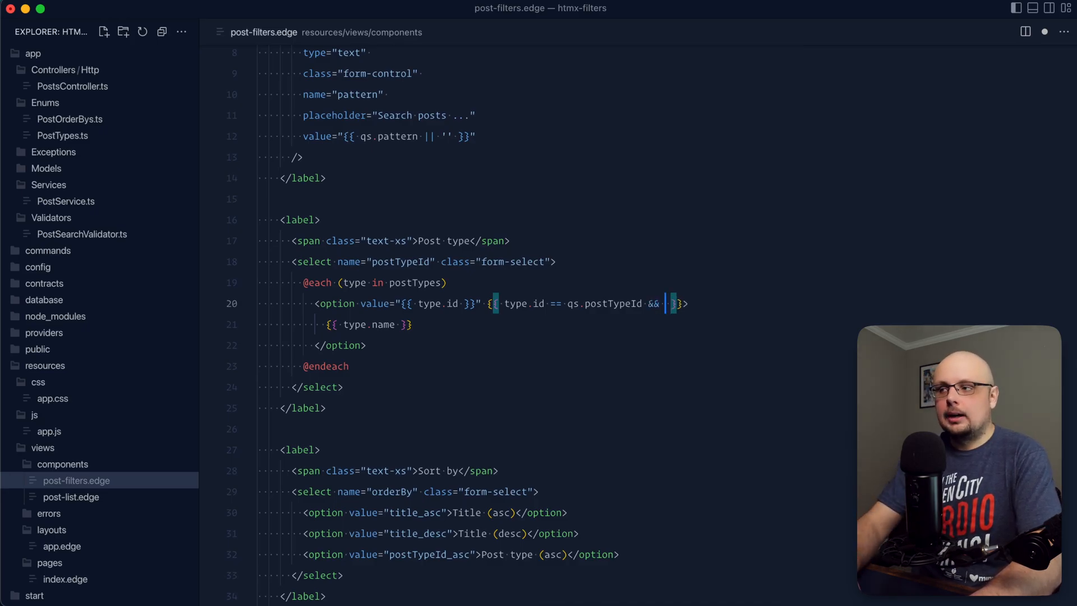
{"action": "type", "text": "'sele"}
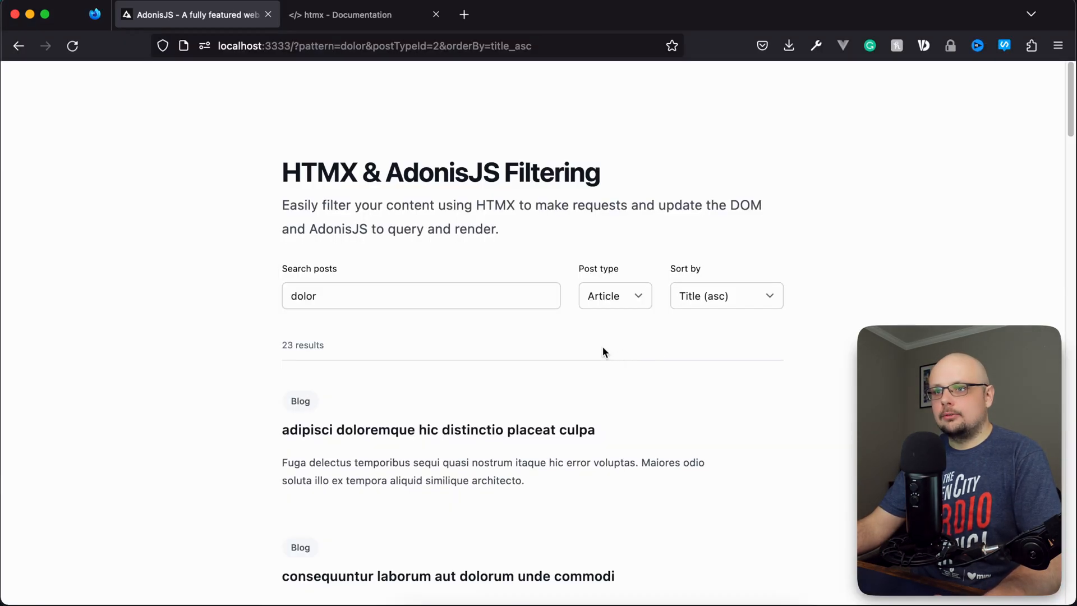
- Reload the filter page so the post type dropdown pre-selects from the address
{"action": "left_click", "coordinate": [614, 295]}
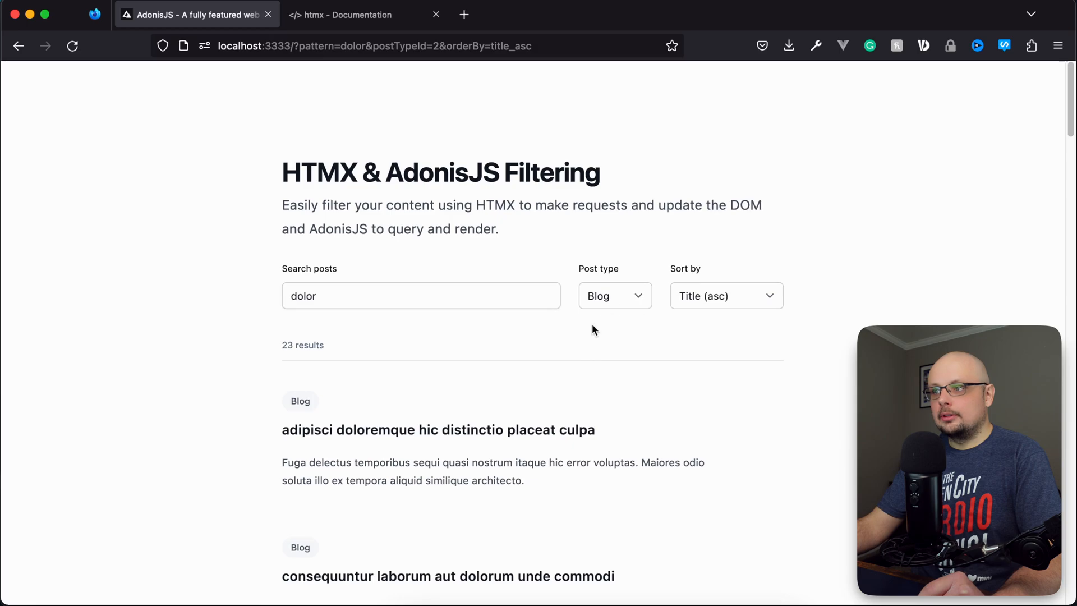
{"action": "left_click", "coordinate": [375, 45]}
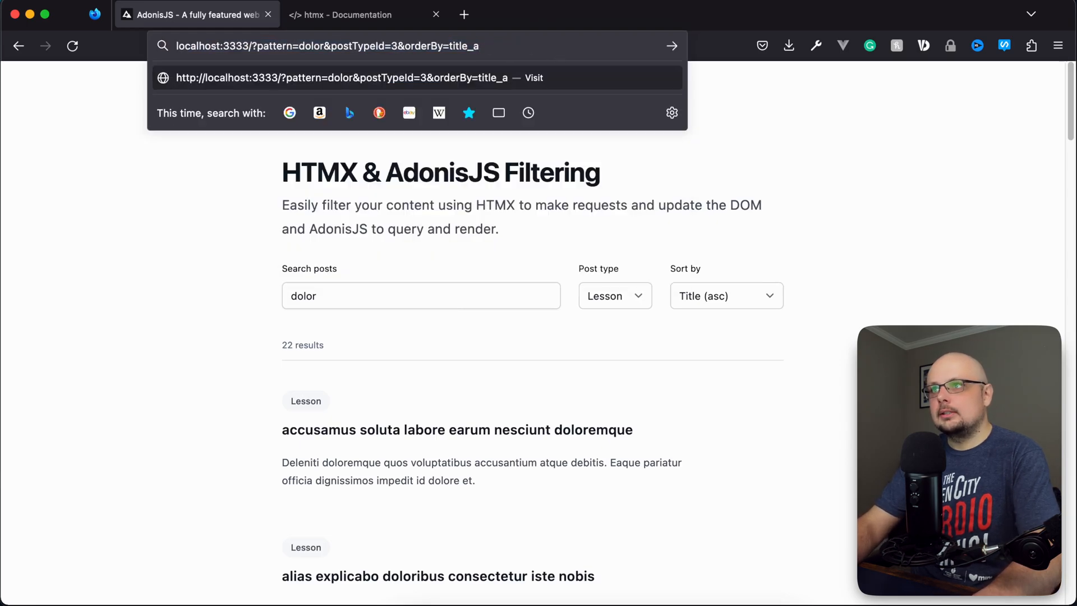
- Load the address with postTypeId=3&orderBy=title_desc, showing Lesson and Title (desc) preselected
{"action": "left_click", "coordinate": [725, 295]}
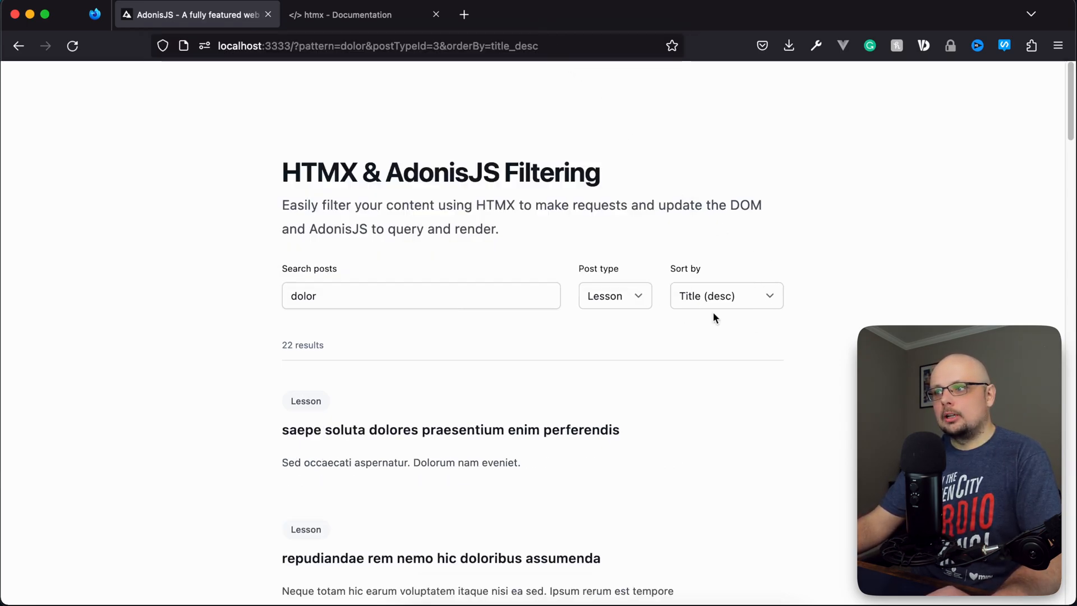